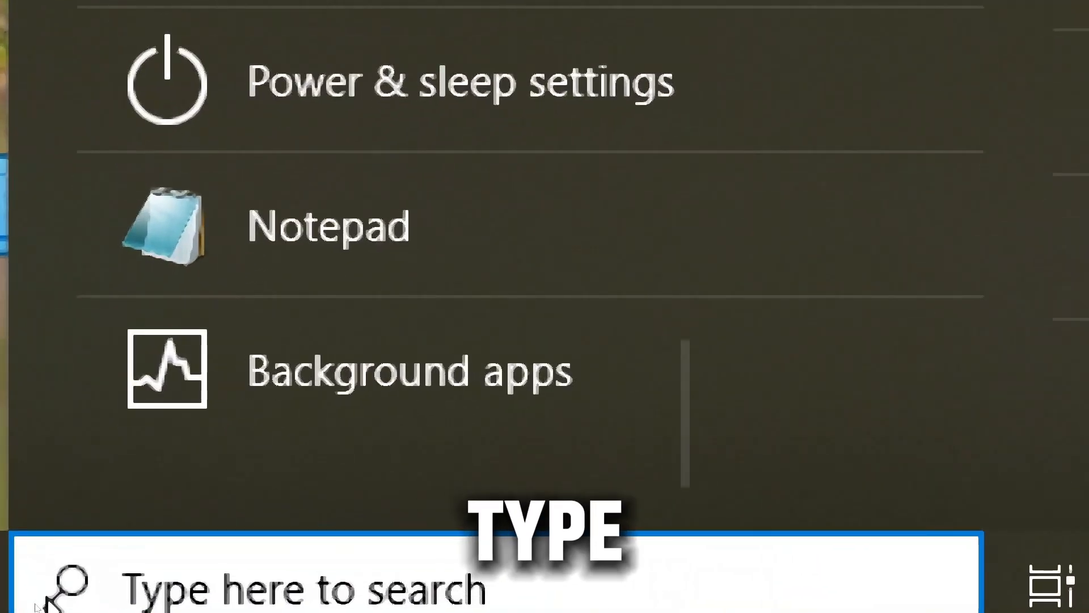
Search for cmd and launch Command Prompt as administrator
{"action": "type", "text": "cmd"}
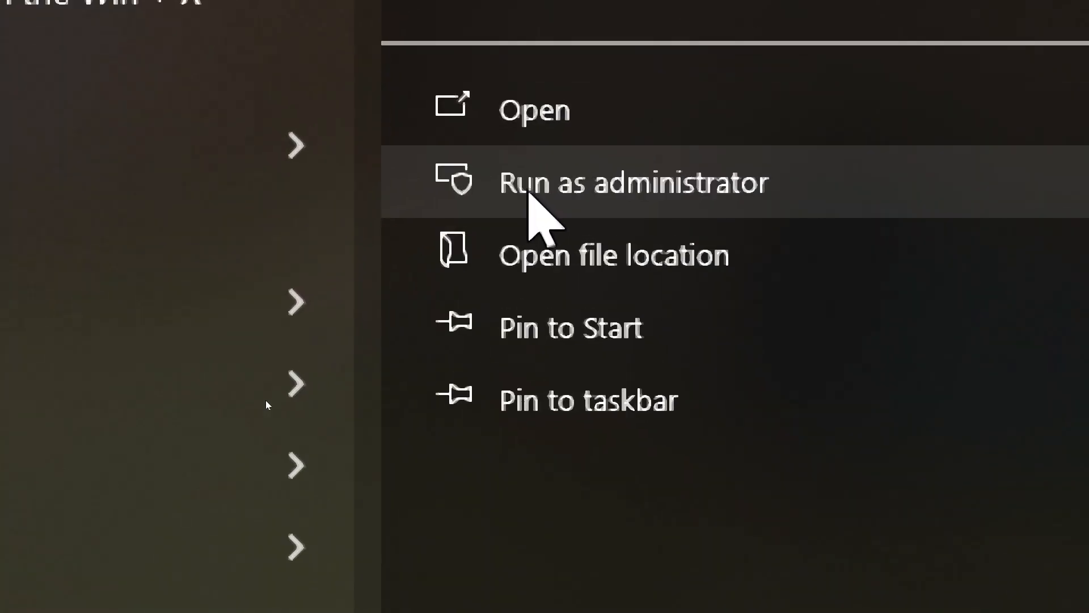
{"action": "left_click", "coordinate": [634, 181]}
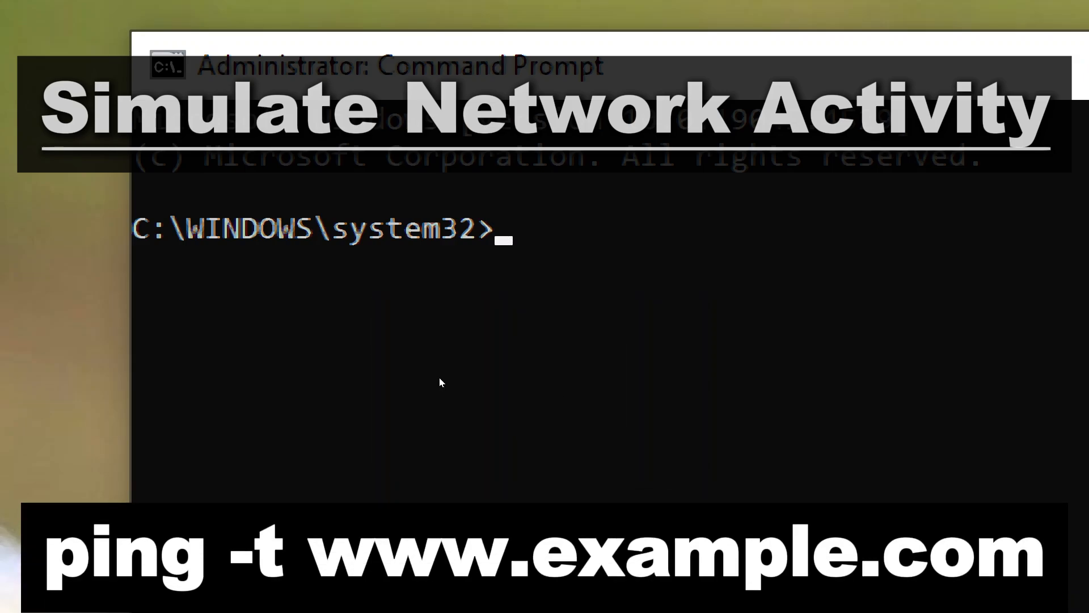
{"action": "type", "text": "ping -"}
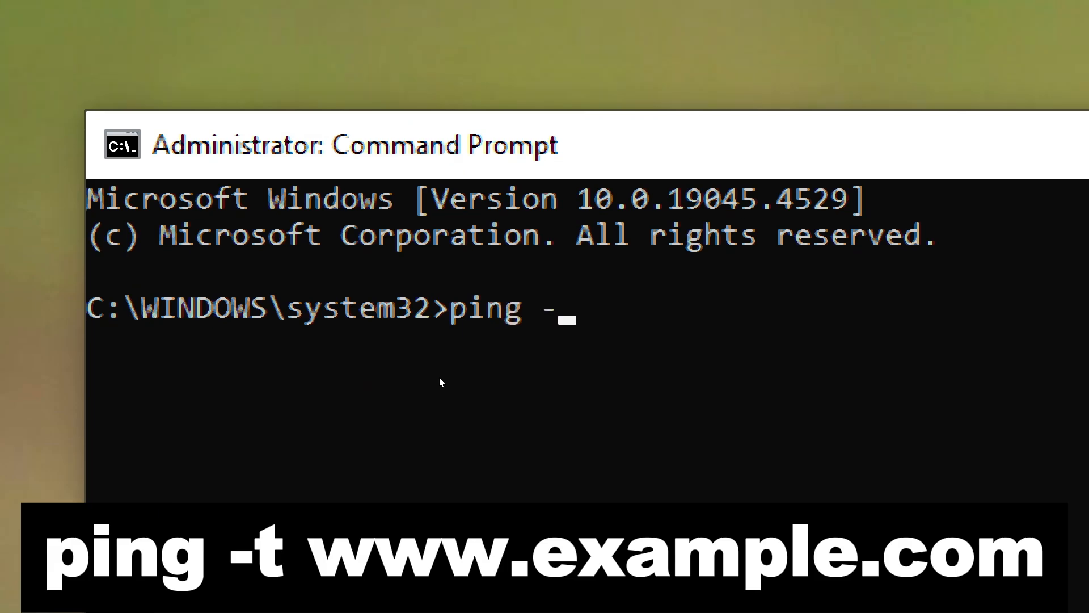
{"action": "type", "text": "t www."}
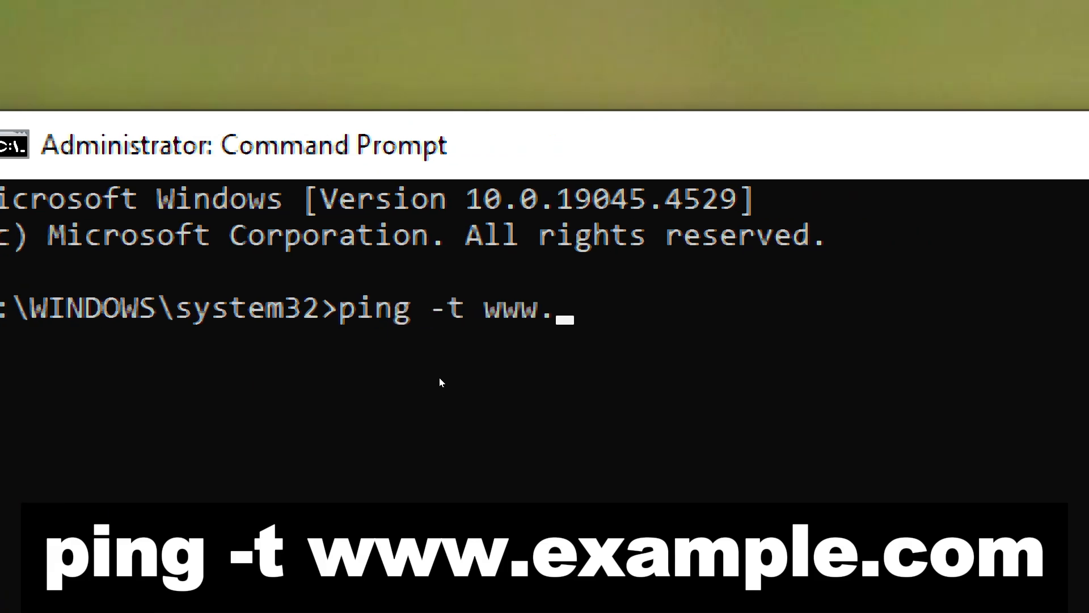
{"action": "type", "text": "google."}
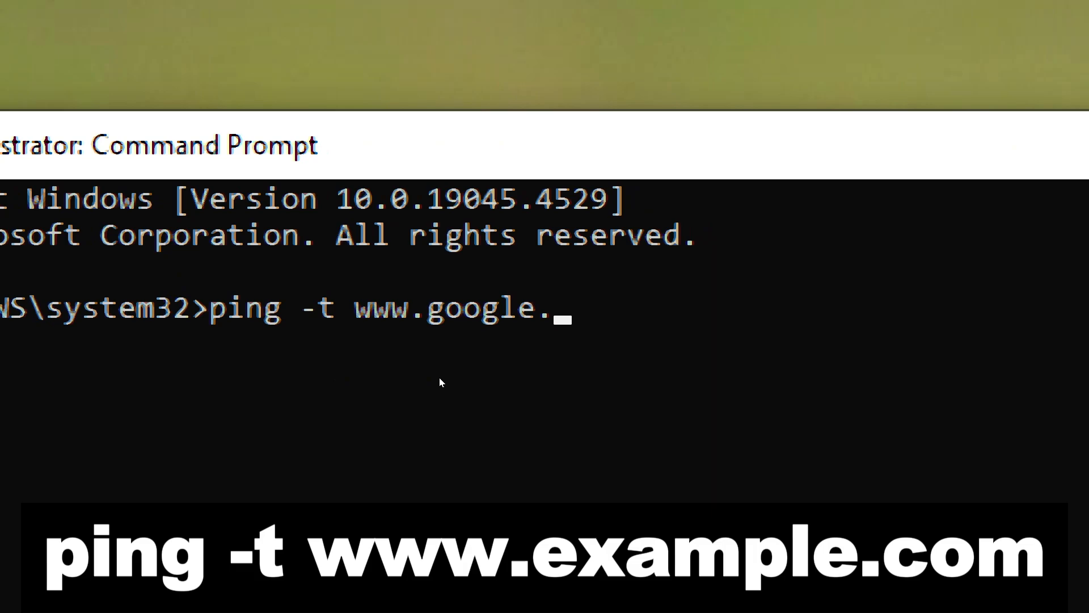
{"action": "key", "text": "enter"}
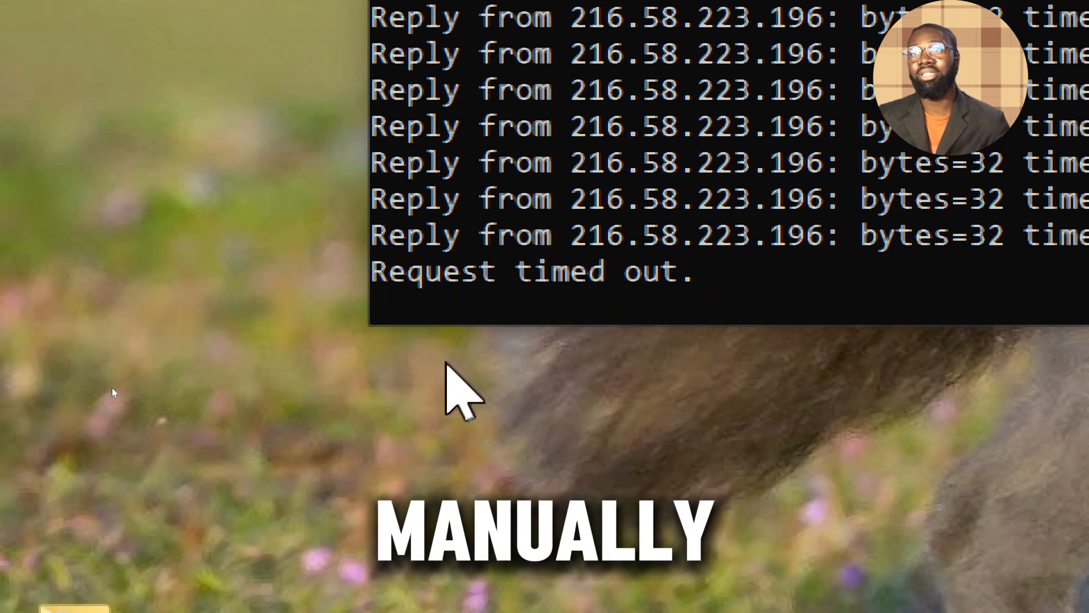
{"action": "key", "text": "ctrl+c"}
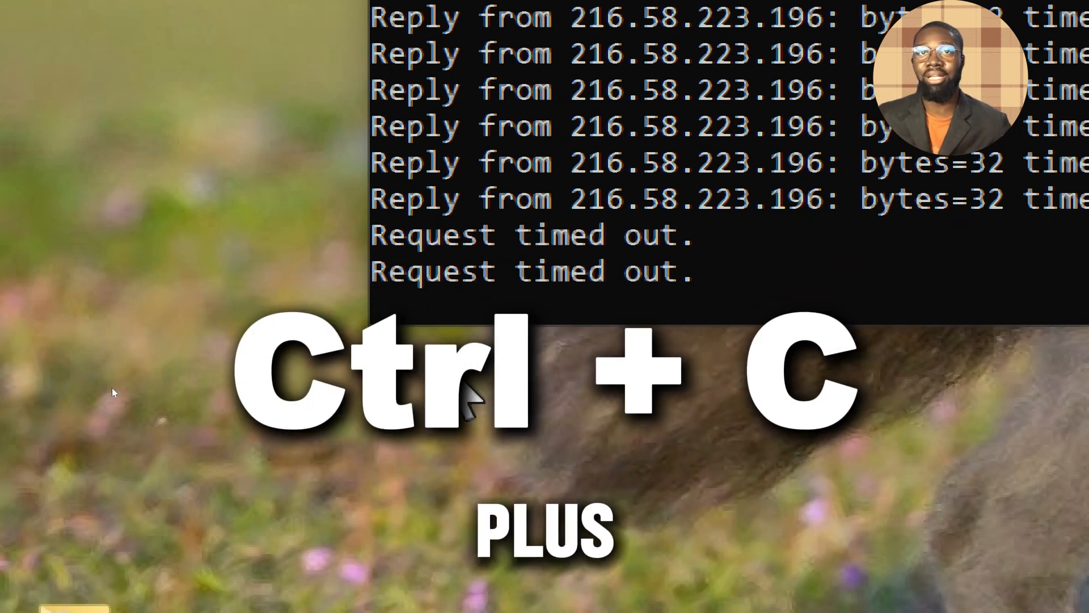
{"action": "key", "text": "ctrl+c"}
{"action": "type", "text": "m"}
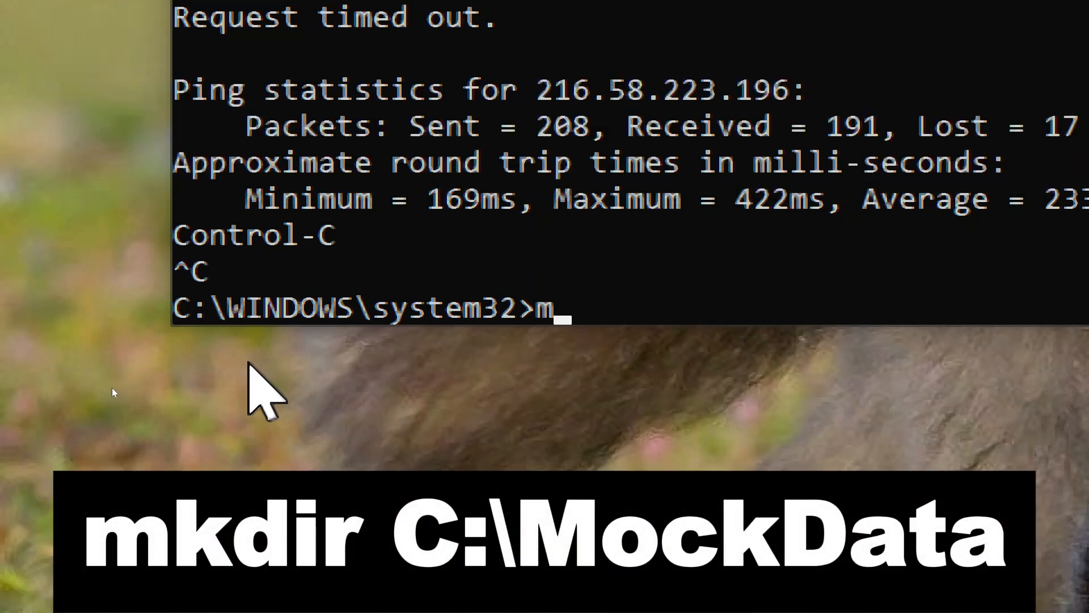
Create C:\MockData with mkdir and switch into it with cd
{"action": "type", "text": "kd"}
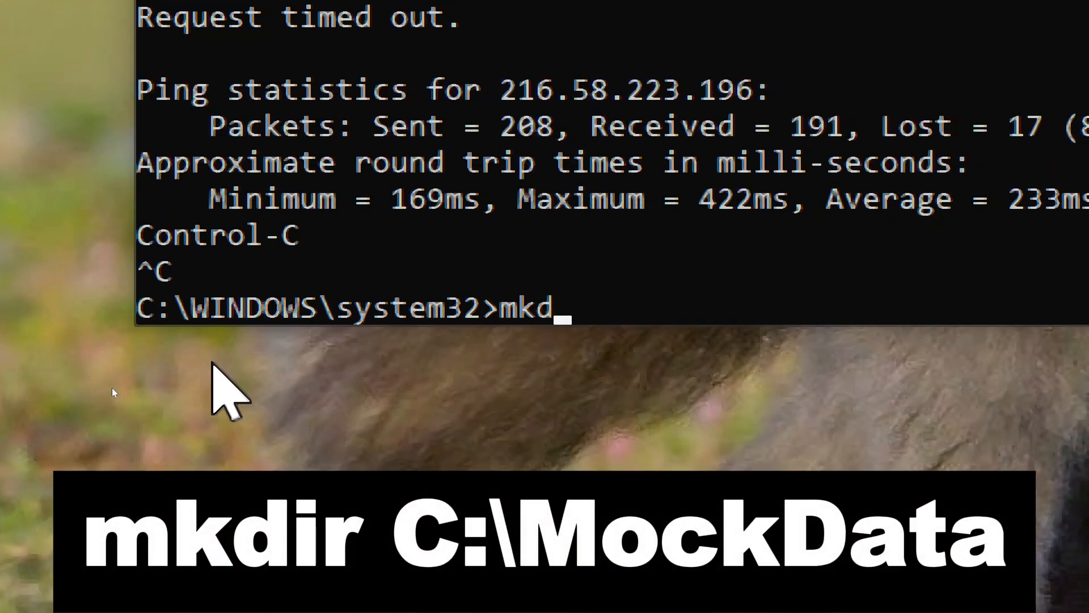
{"action": "type", "text": "ir C:\\MockData"}
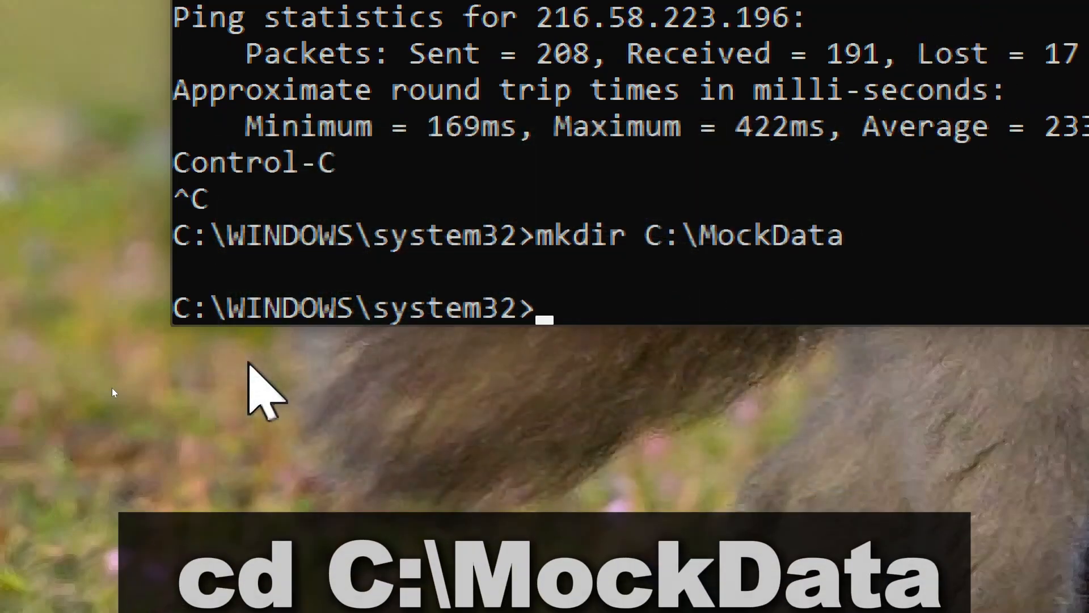
{"action": "type", "text": "cd C"}
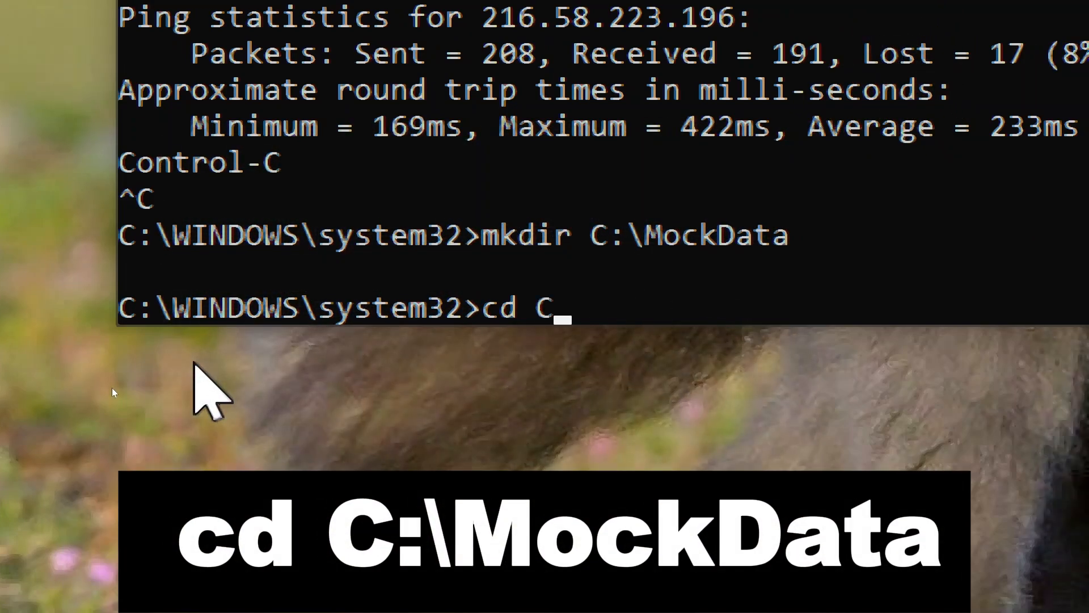
{"action": "type", "text": ":\\Moc"}
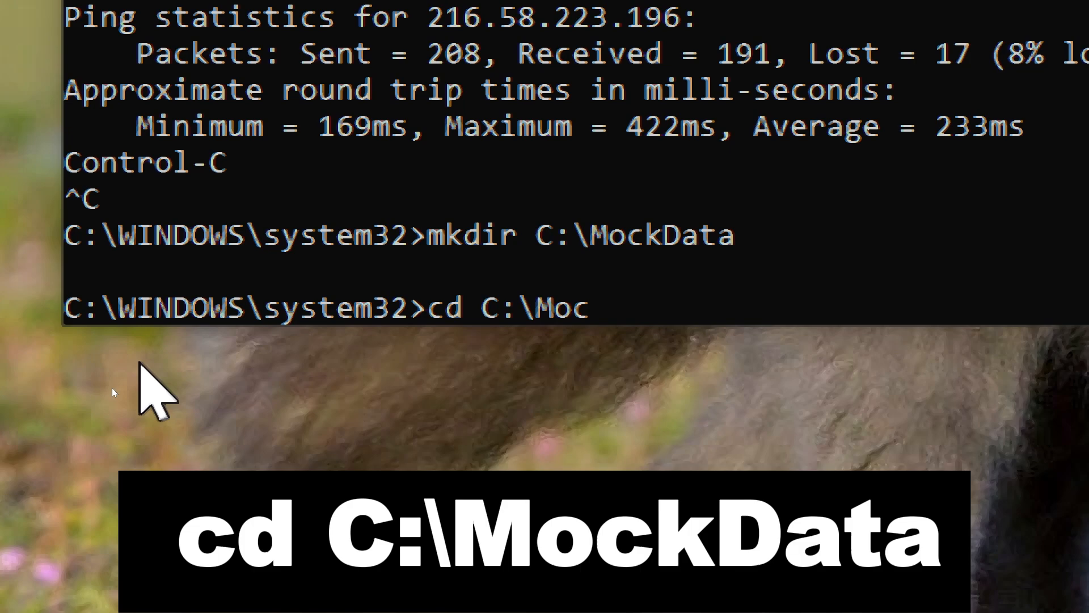
{"action": "type", "text": "kD"}
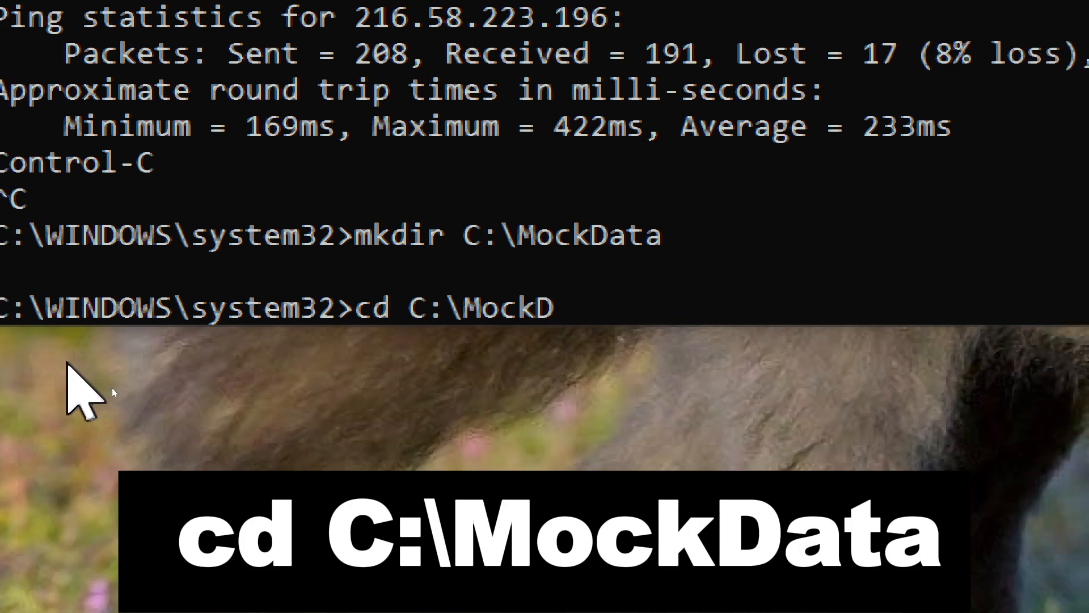
{"action": "key", "text": "enter"}
{"action": "type", "text": "ech"}
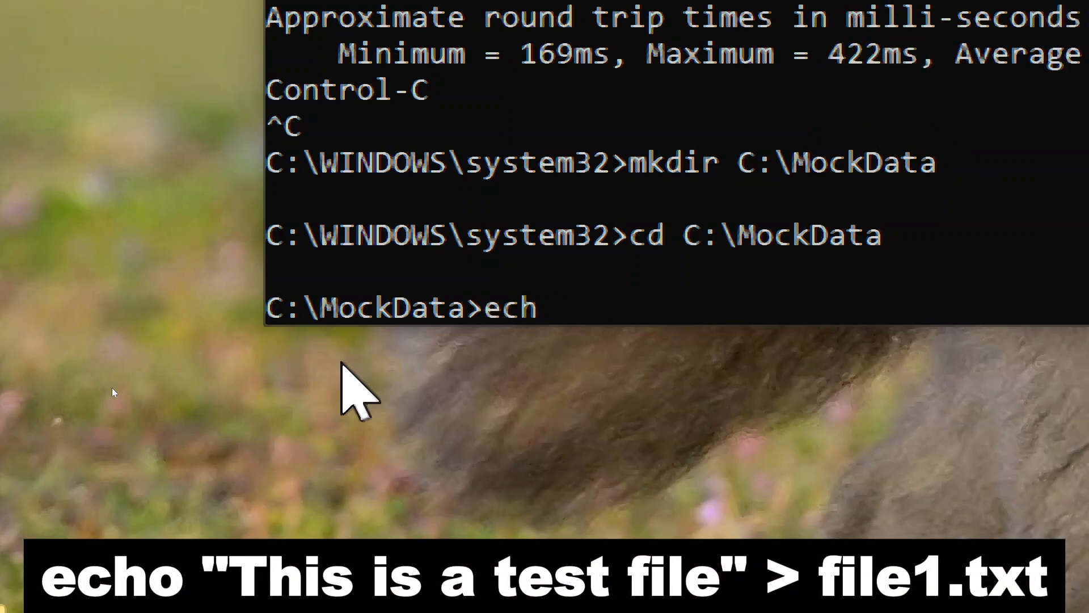
Echo "This is a test file" into file1.txt in MockData
{"action": "type", "text": "o \"This is a"}
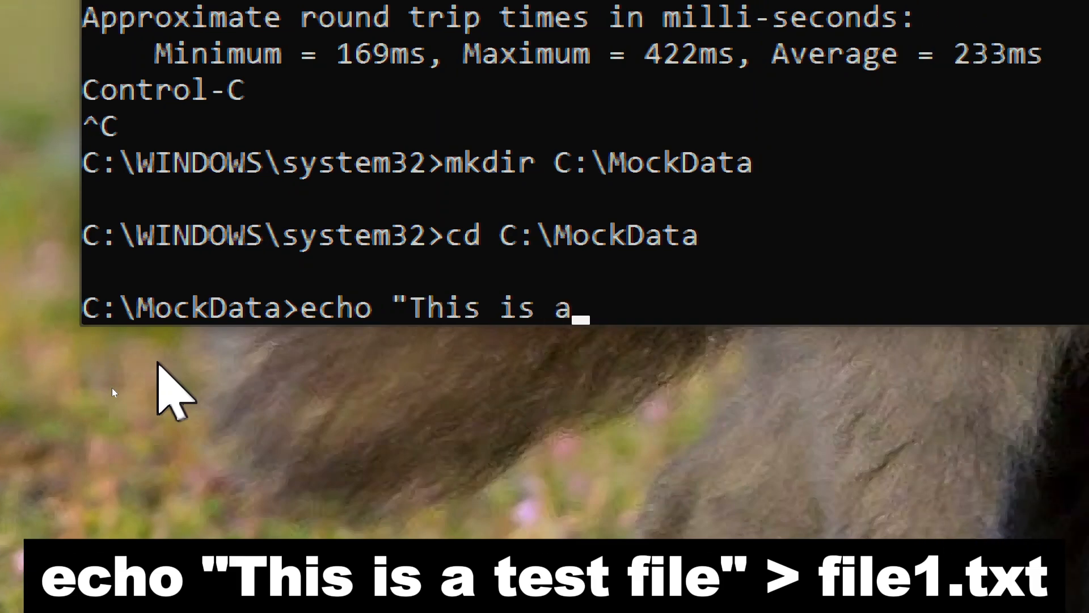
{"action": "type", "text": "test"}
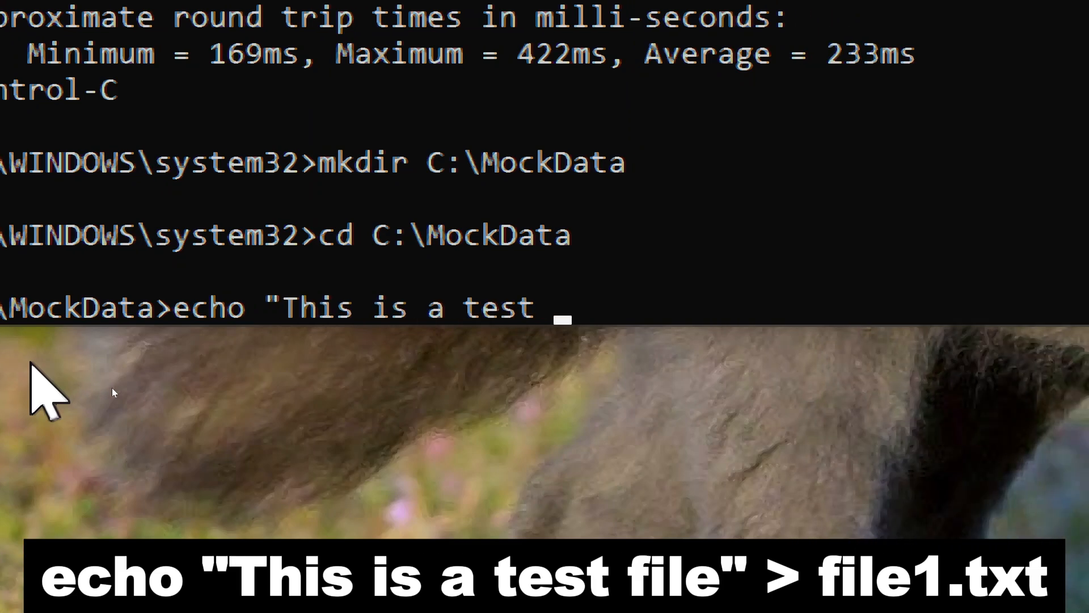
{"action": "type", "text": "file\" > file1.txt"}
{"action": "type", "text": "for /l %"}
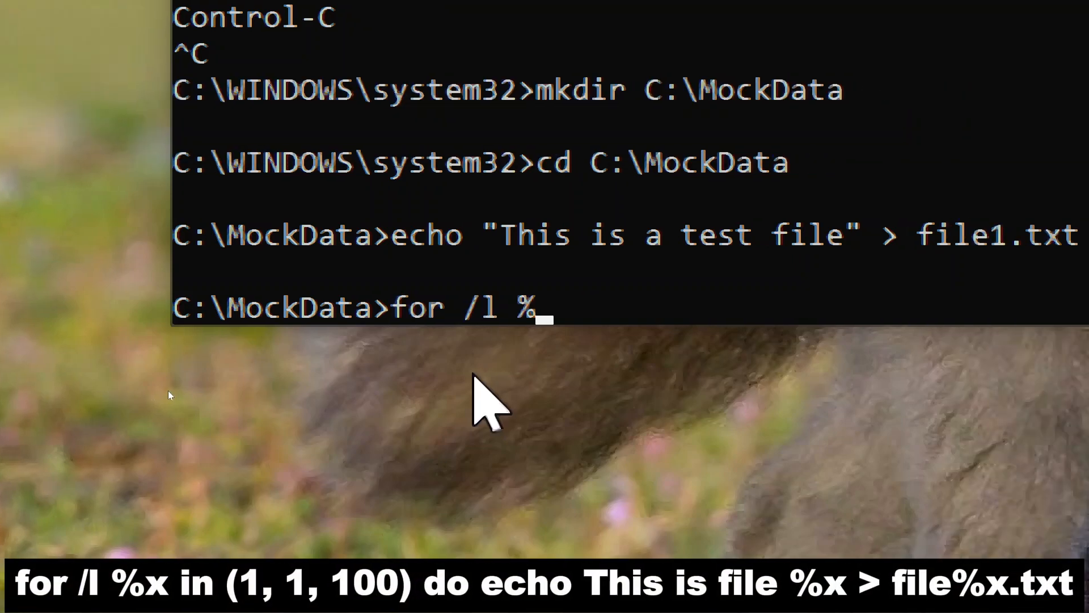
Write a for /l loop over (1,1,100) that echoes each file number into file%x.txt
{"action": "type", "text": "x in"}
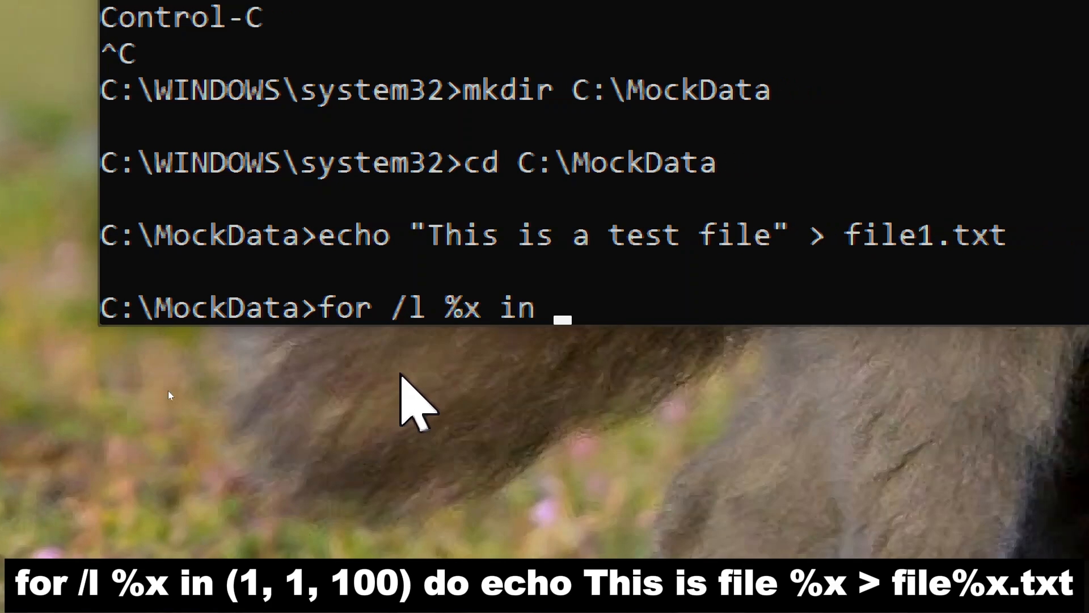
{"action": "type", "text": "(1,1, 1"}
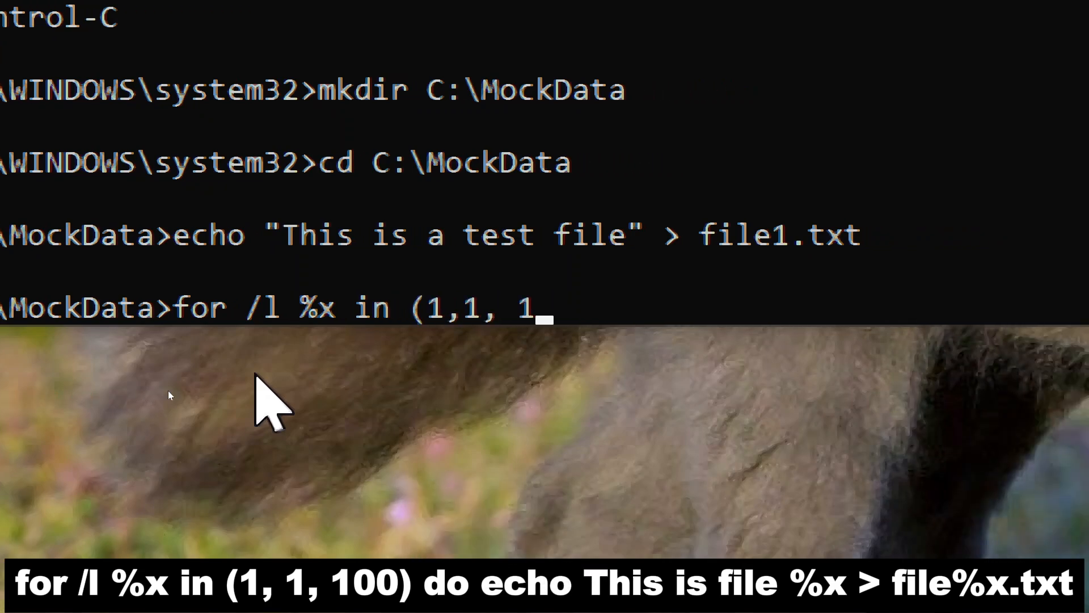
{"action": "type", "text": "00)"}
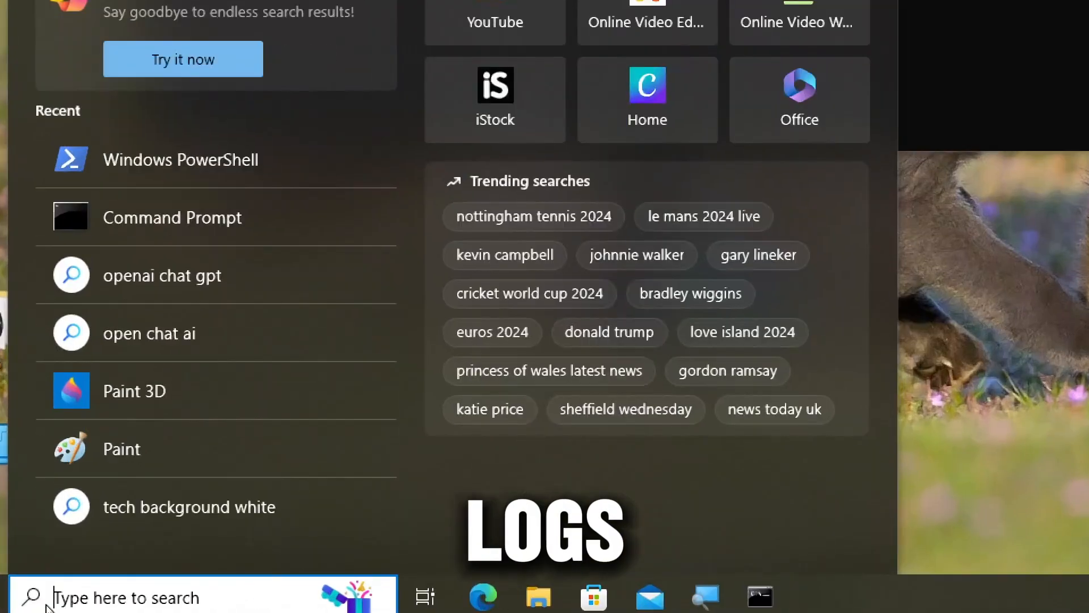
Search Pow in Start and launch Windows PowerShell as administrator
{"action": "type", "text": "Pow"}
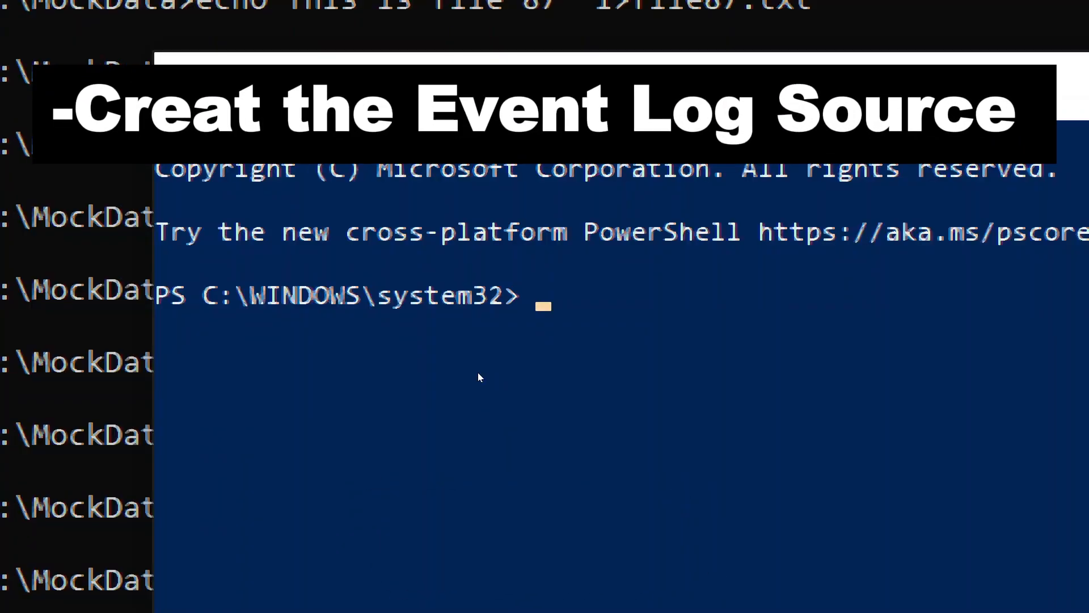
Run New-EventLog -LogName Application -Source "Mocking Source"
{"action": "type", "text": "New-E"}
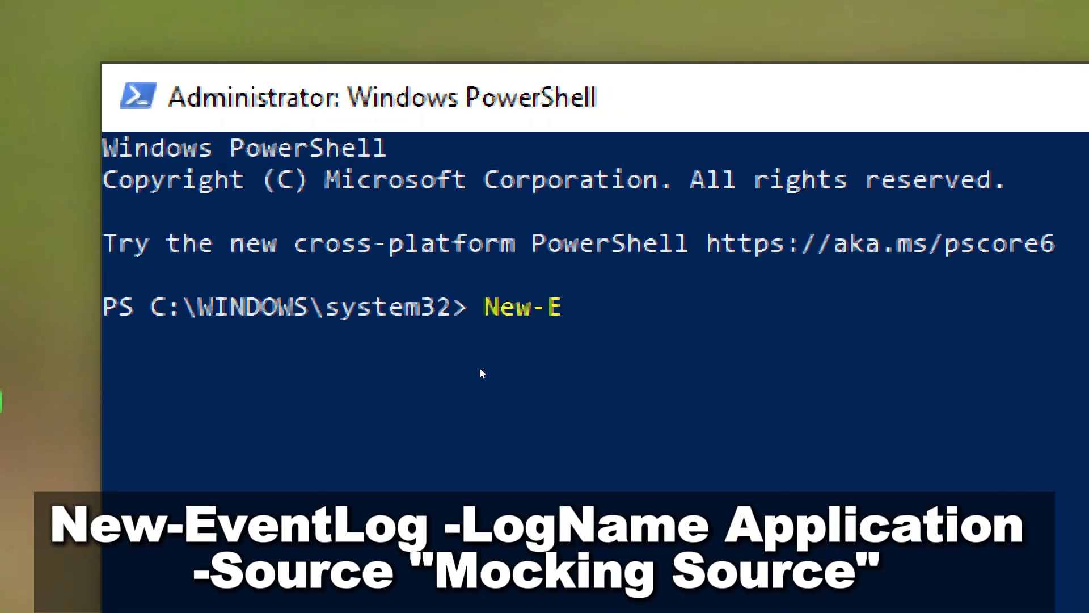
{"action": "type", "text": "ventLog -"}
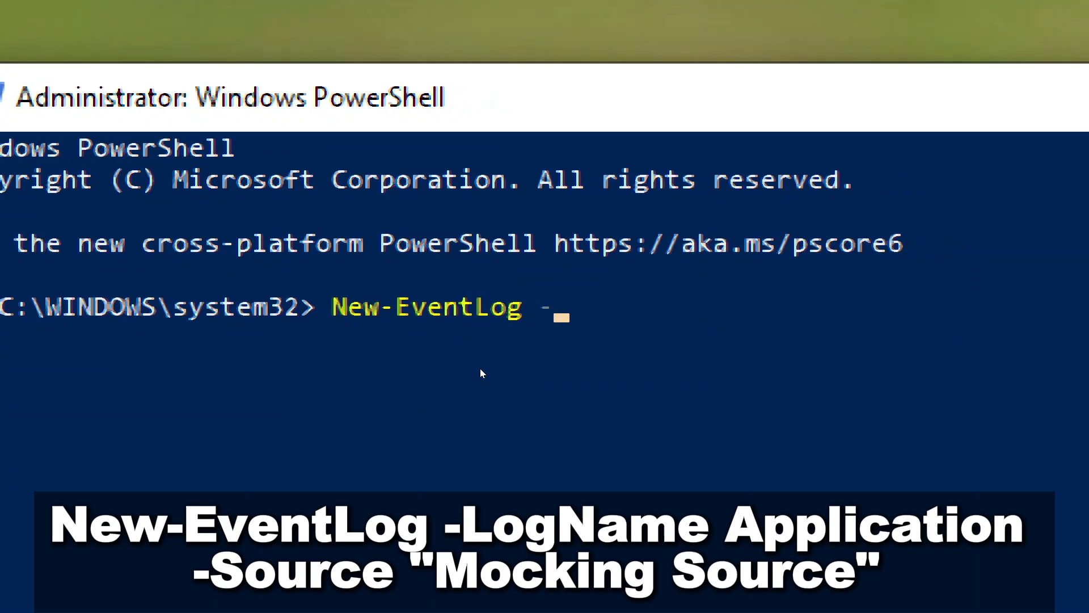
{"action": "type", "text": "LogName Applicat"}
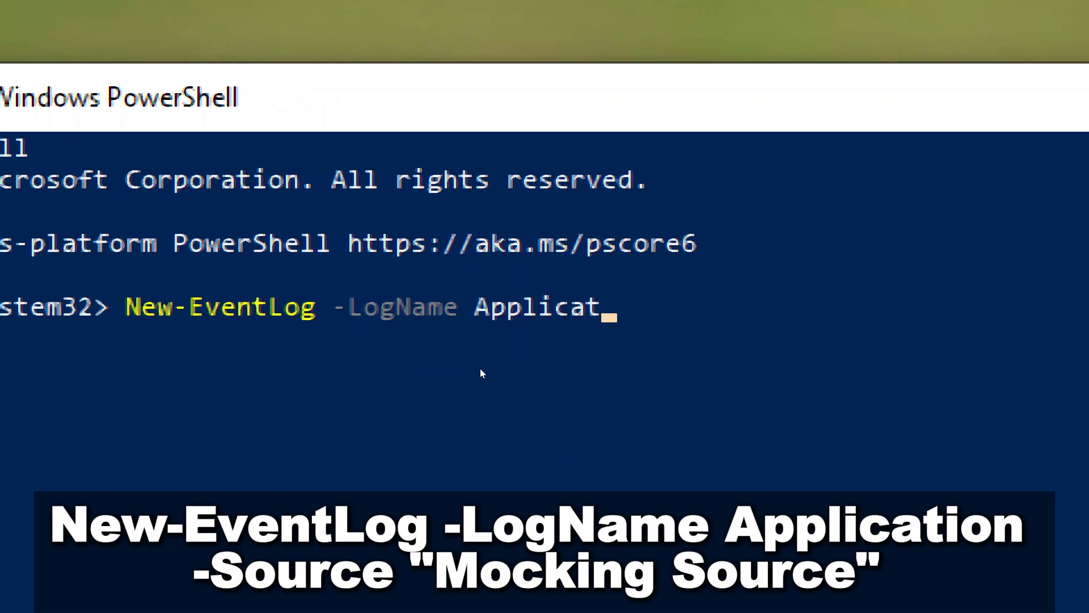
{"action": "type", "text": "ion -"}
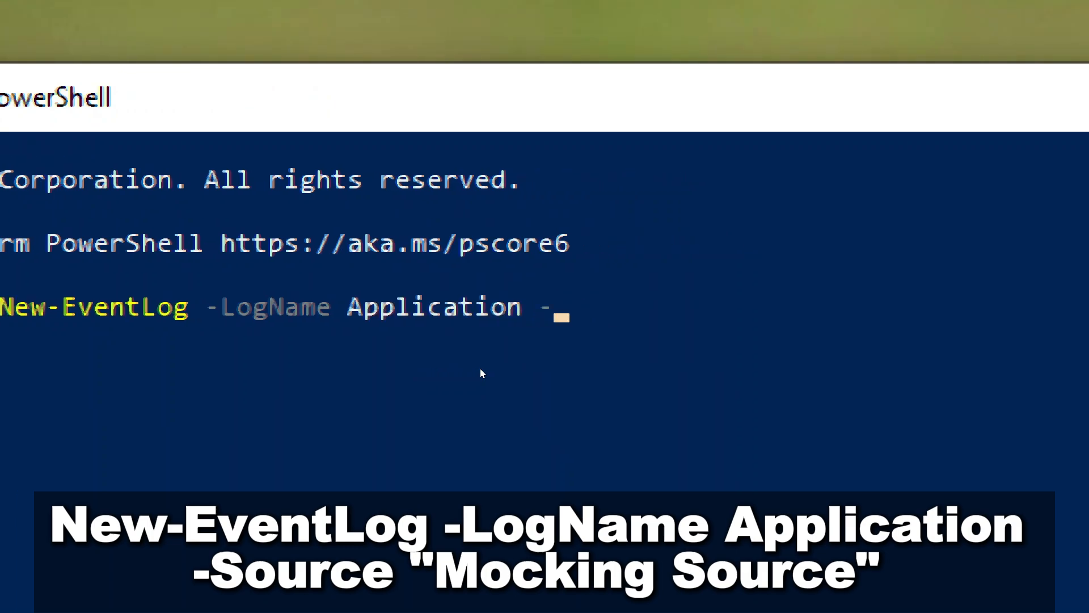
{"action": "type", "text": "Source"}
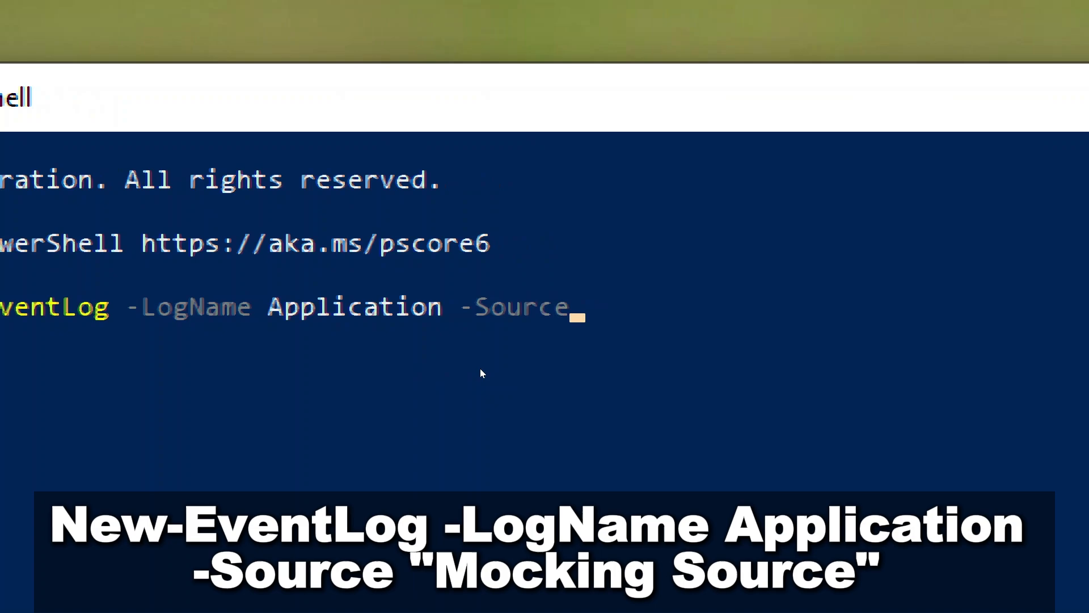
{"action": "type", "text": "\""}
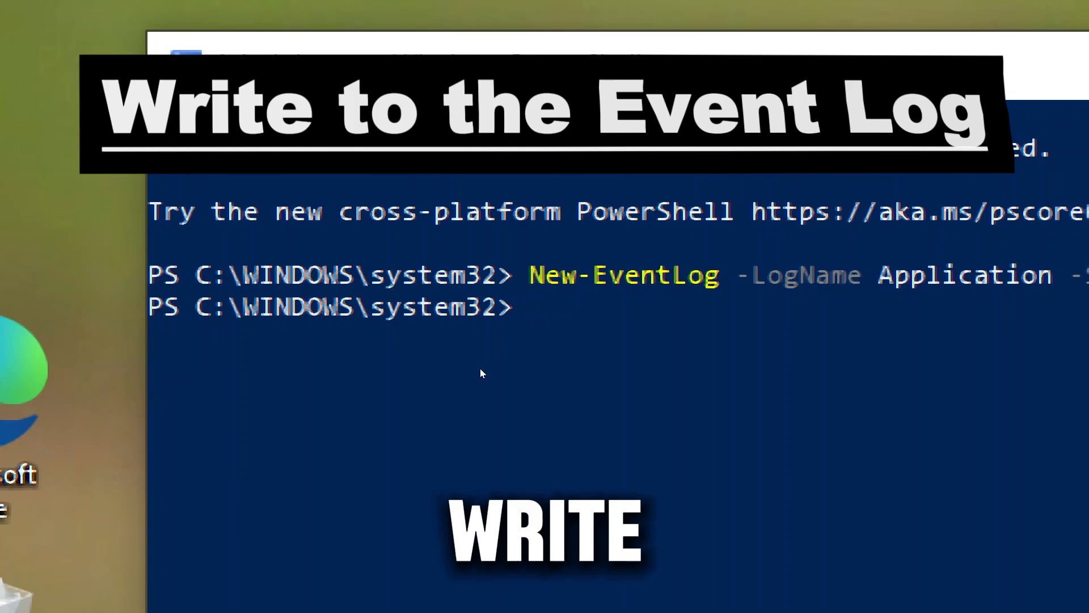
Run Write-EventLog on the Application log with an Information entry "Mocking event log entry"
{"action": "type", "text": "W"}
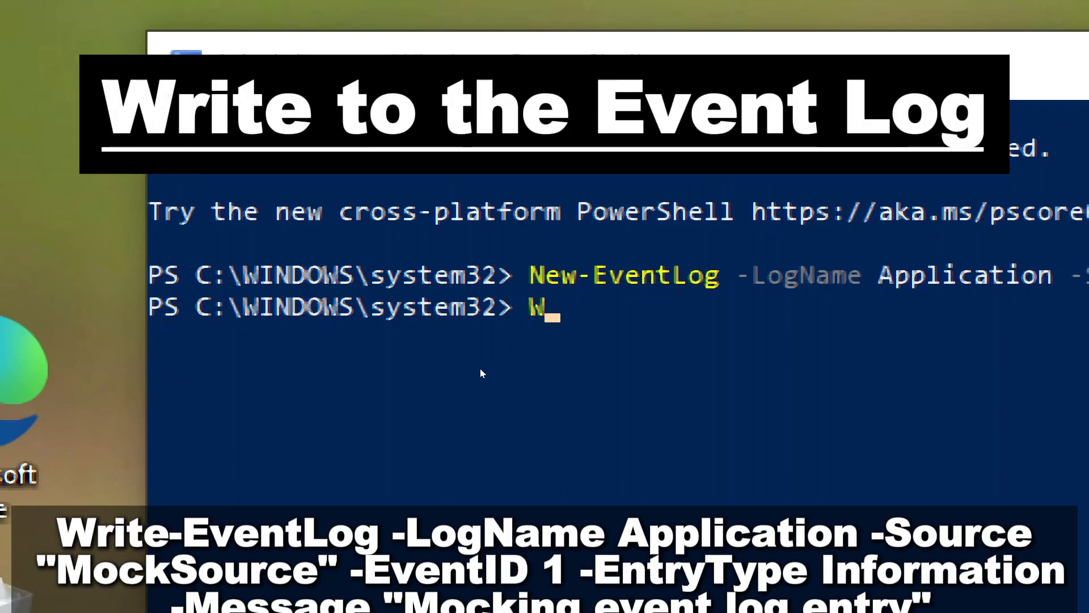
{"action": "type", "text": "rite-EventLog -LogName Applica"}
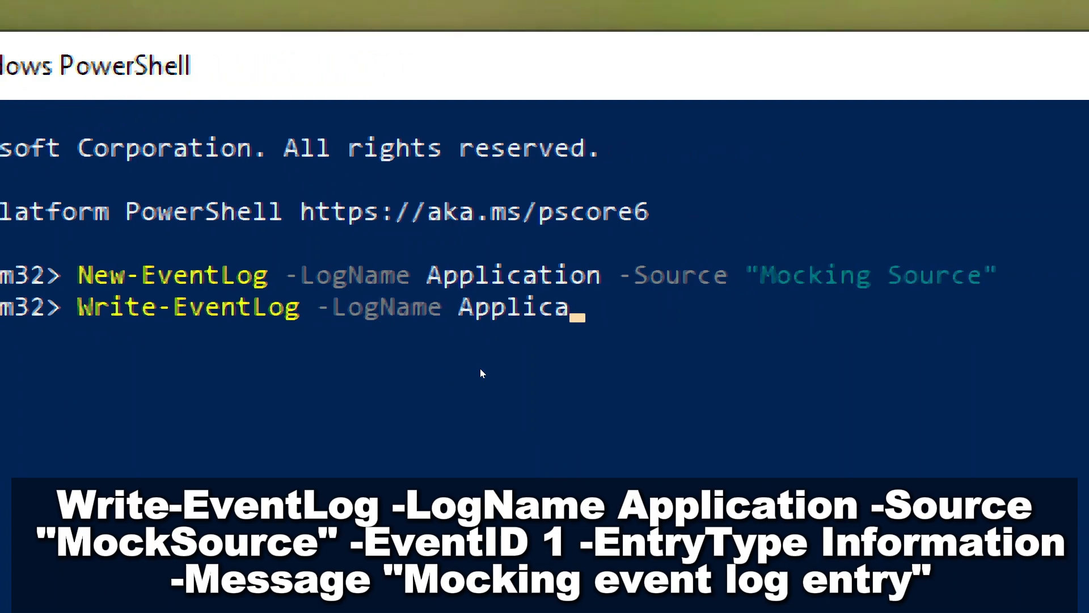
{"action": "type", "text": "tion -Sou"}
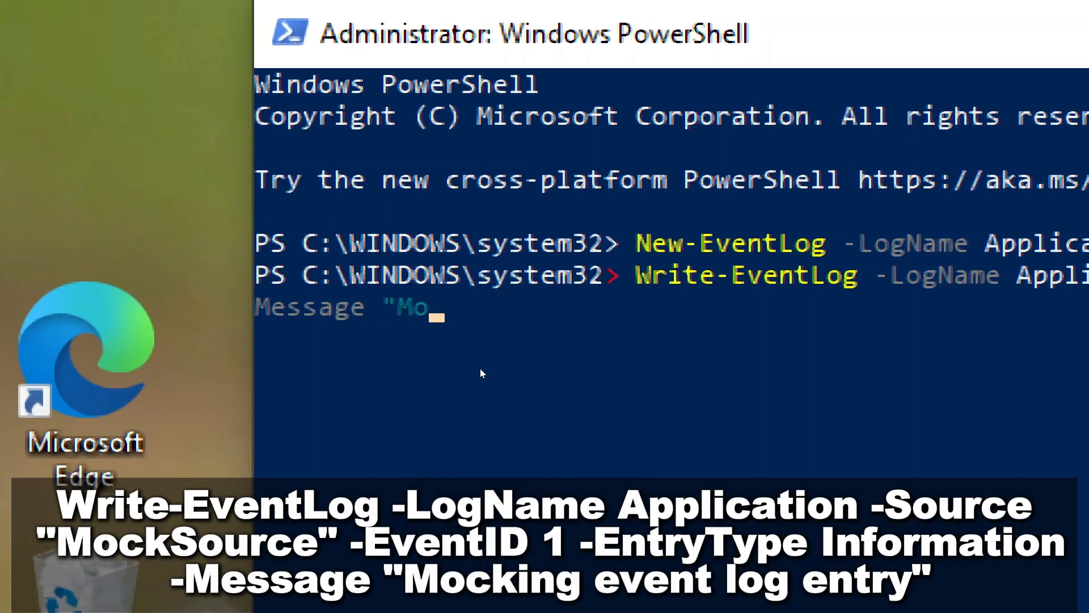
{"action": "type", "text": "cking e"}
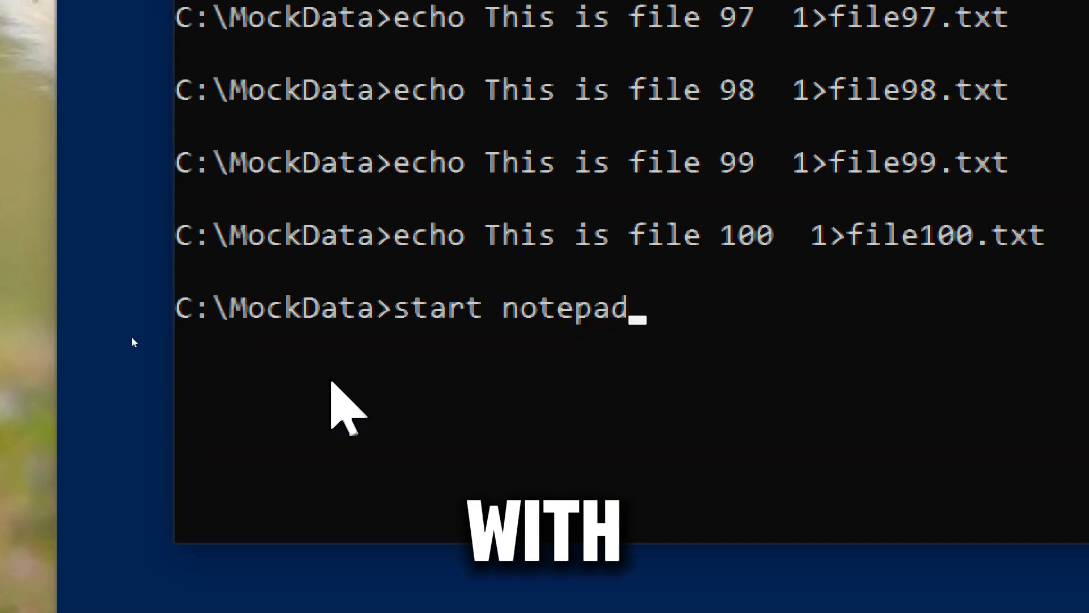
Start notepad.exe, run timeout /t 10, then taskkill /im notepad.exe /f
{"action": "type", "text": "."}
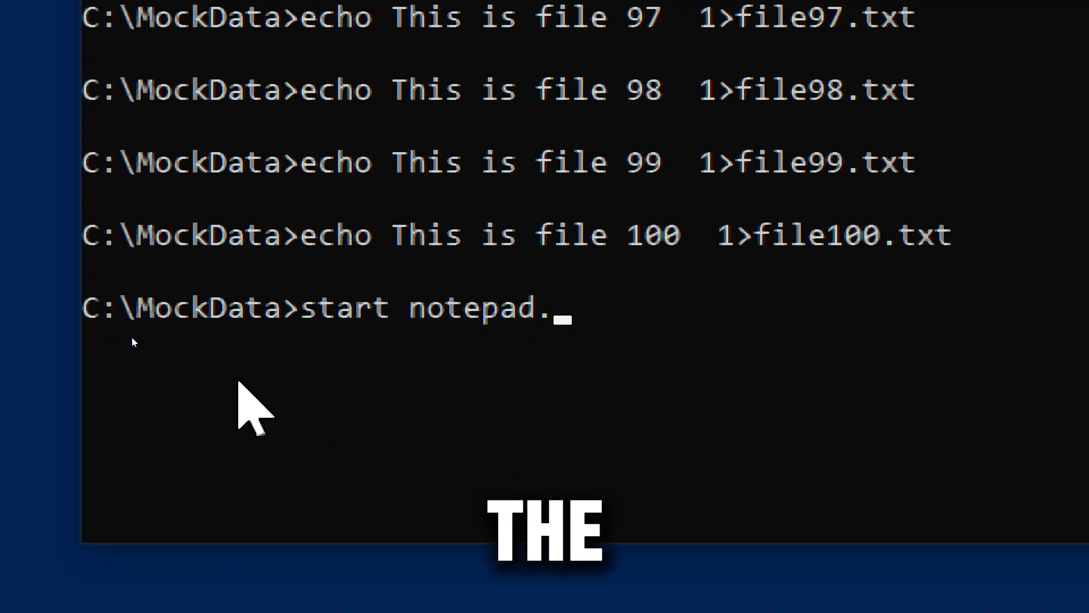
{"action": "key", "text": "enter"}
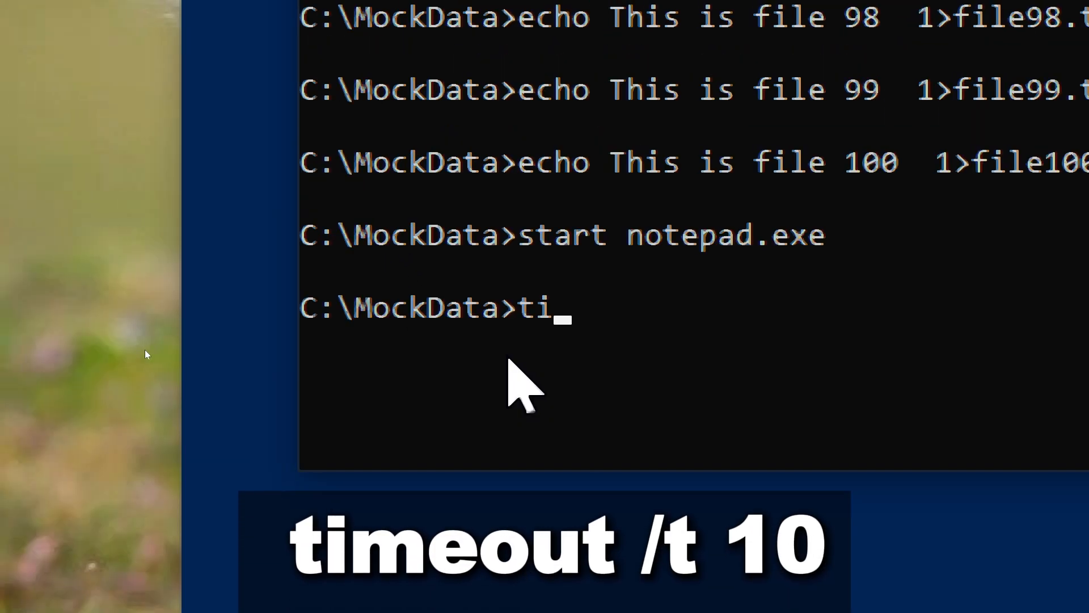
{"action": "type", "text": "meout /t 10"}
{"action": "type", "text": "taskkill"}
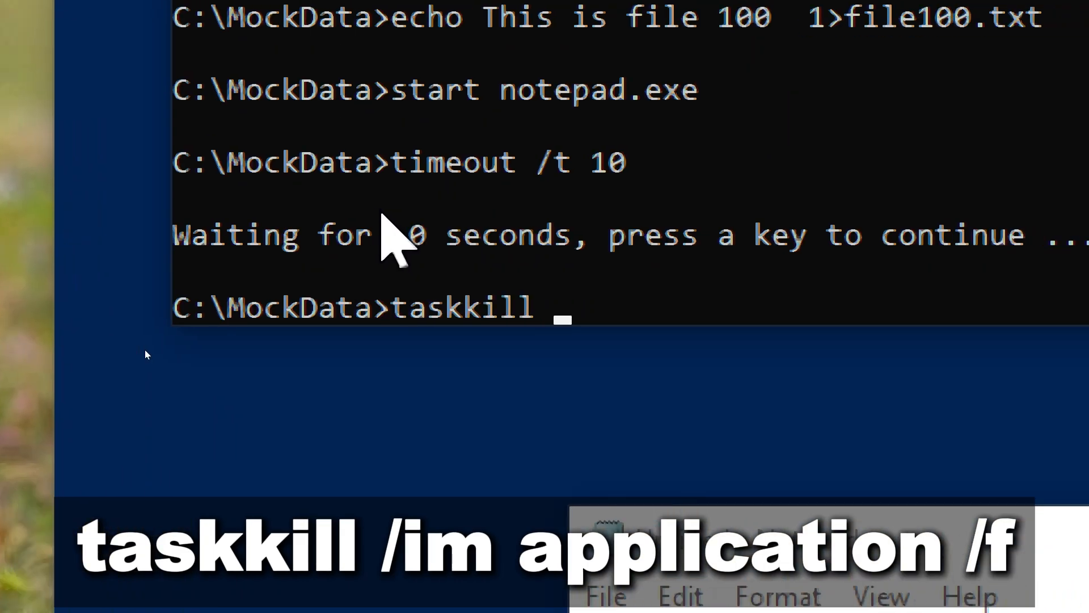
{"action": "type", "text": "/im"}
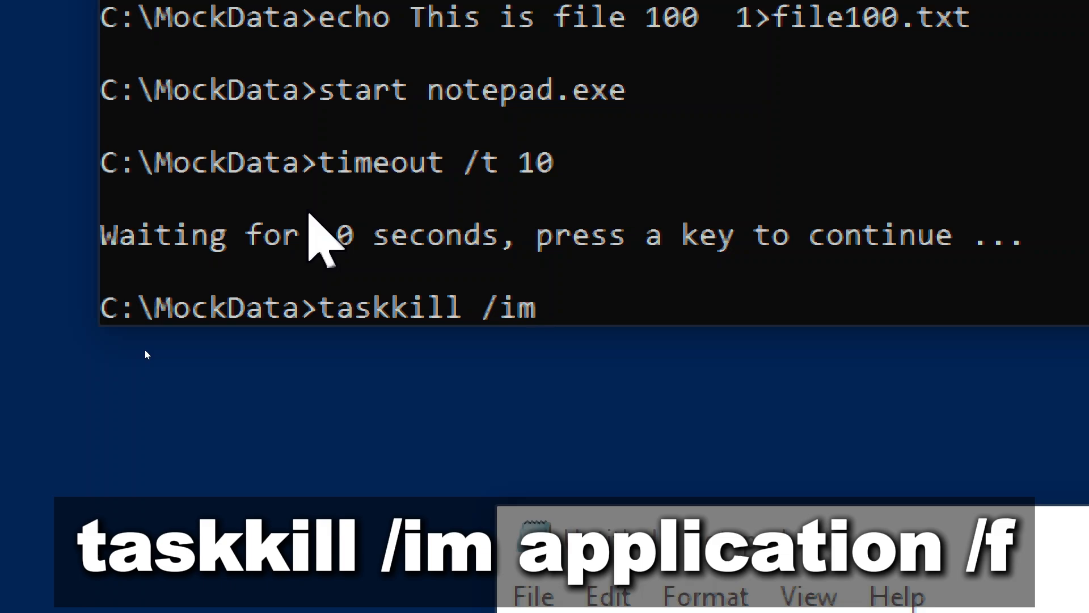
{"action": "type", "text": "notepad.exe"}
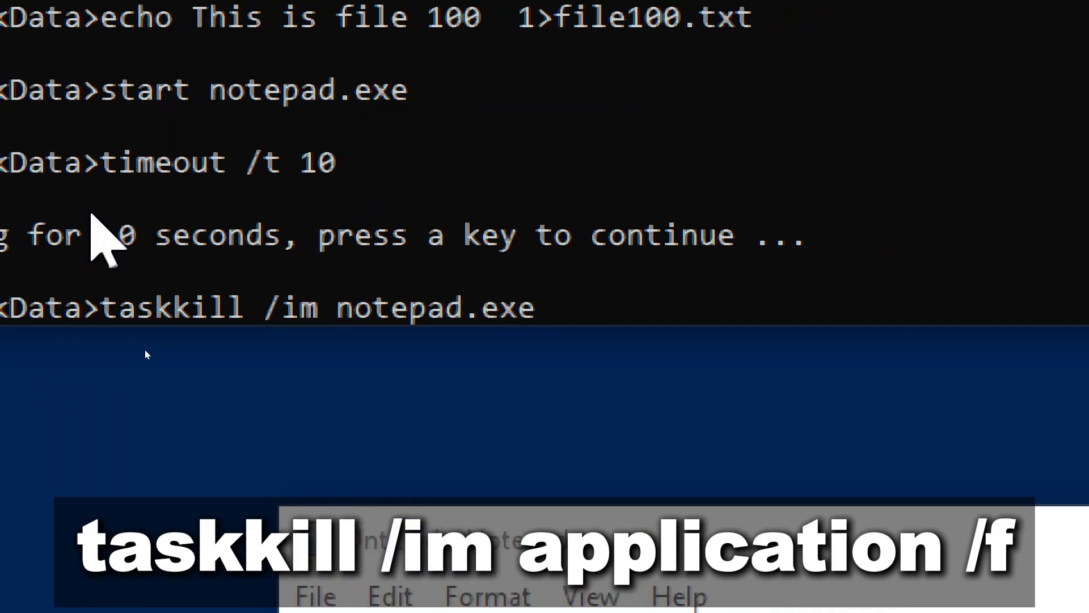
{"action": "type", "text": "/"}
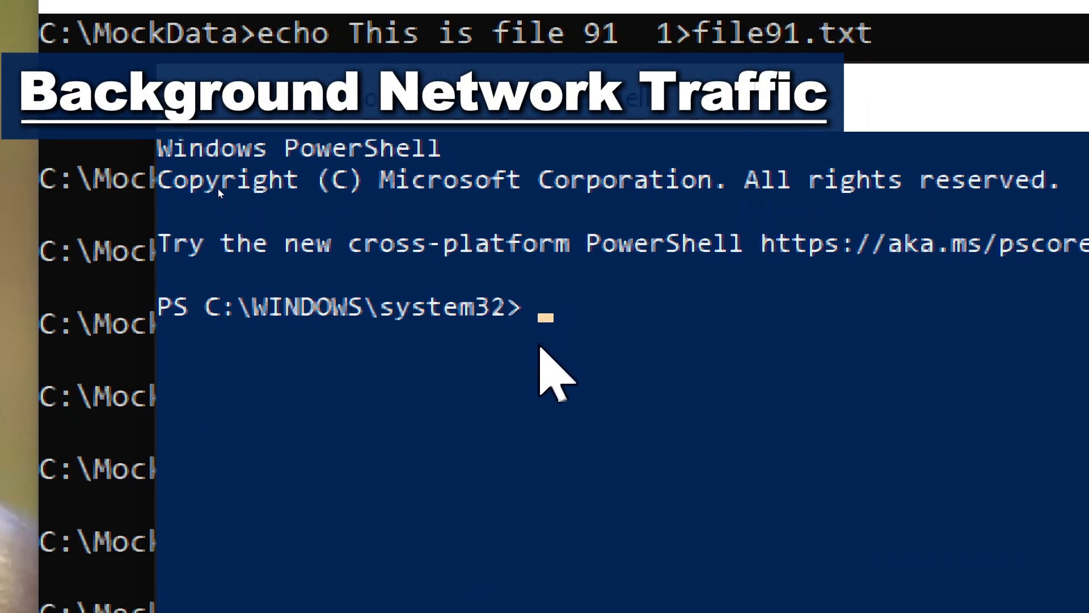
{"action": "type", "text": "Invoke-WebRequest"}
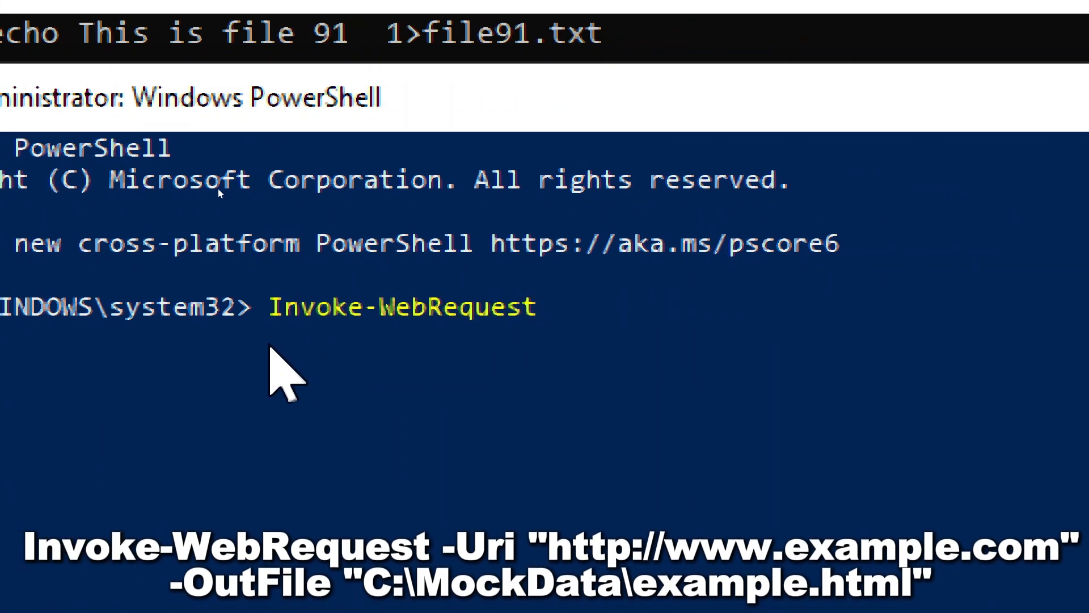
{"action": "type", "text": "-Uri"}
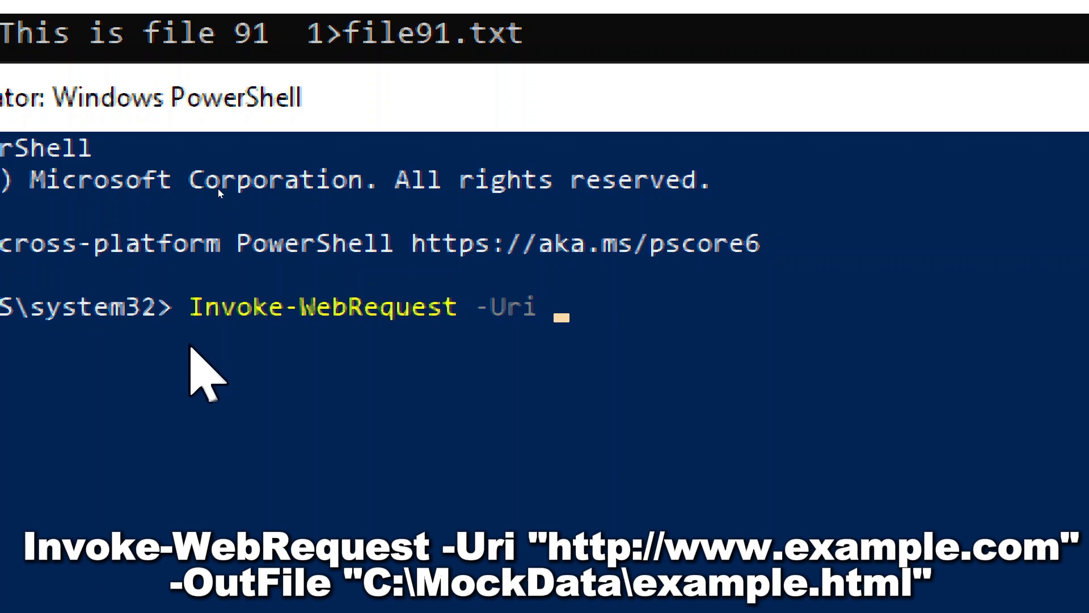
{"action": "type", "text": "\"http://"}
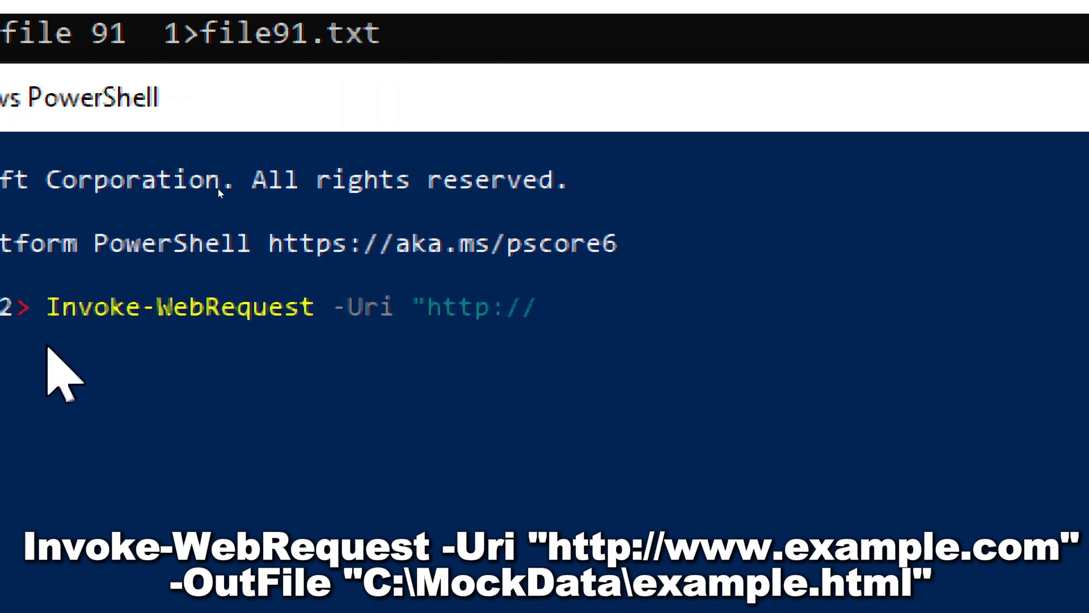
{"action": "type", "text": "www.google"}
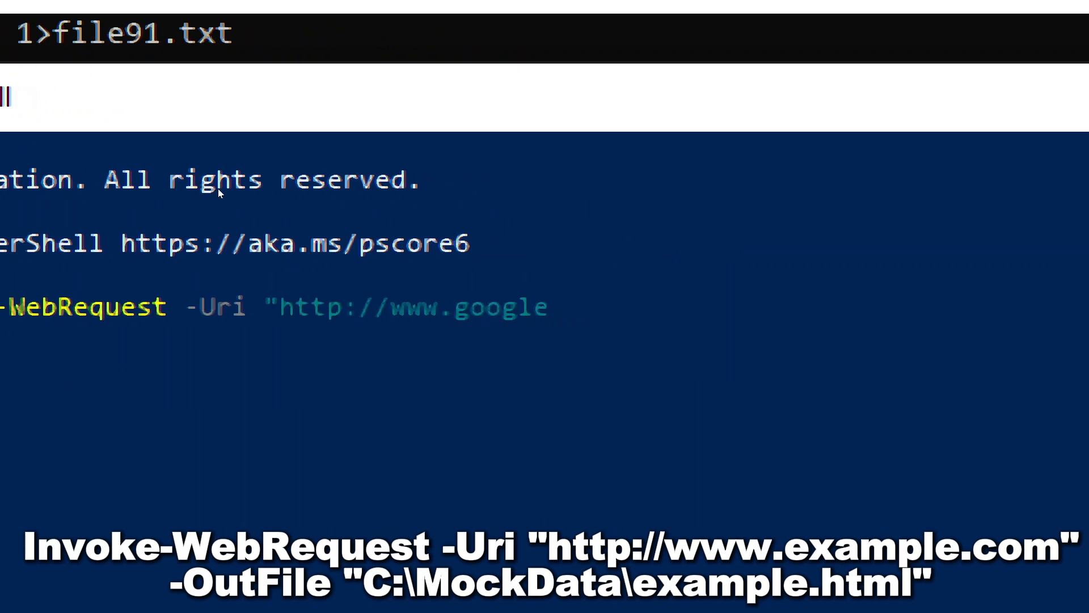
{"action": "type", "text": ".com\" -O"}
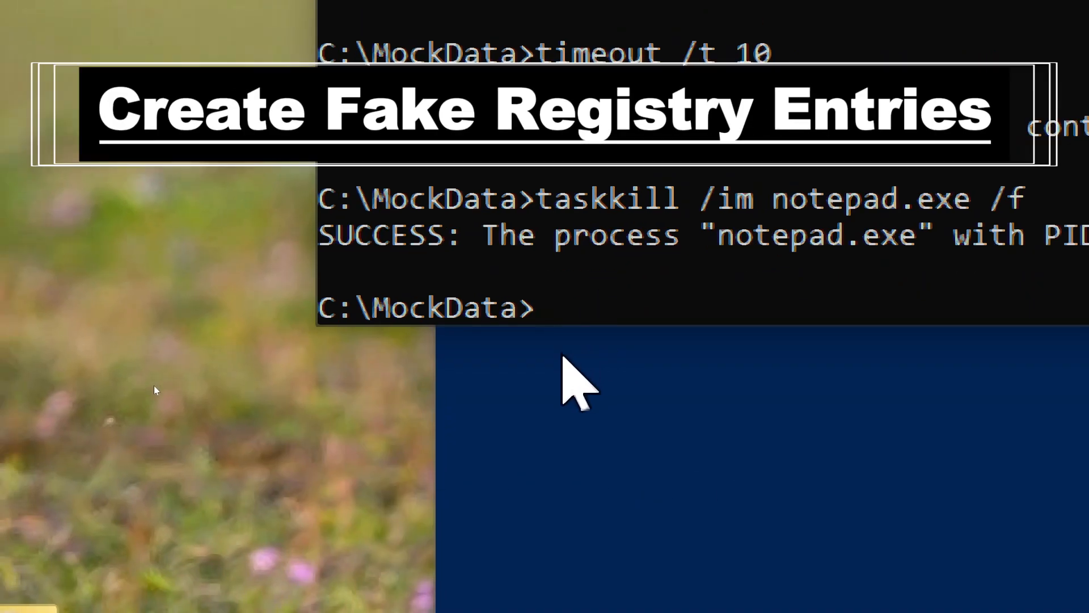
Enter the reg add command creating HKEY_CURRENT_USER\Software\Mockkey with REG_SZ value MockValue and "Mock..." data
{"action": "type", "text": "reg add HKEY_CURRENT_USER\\"}
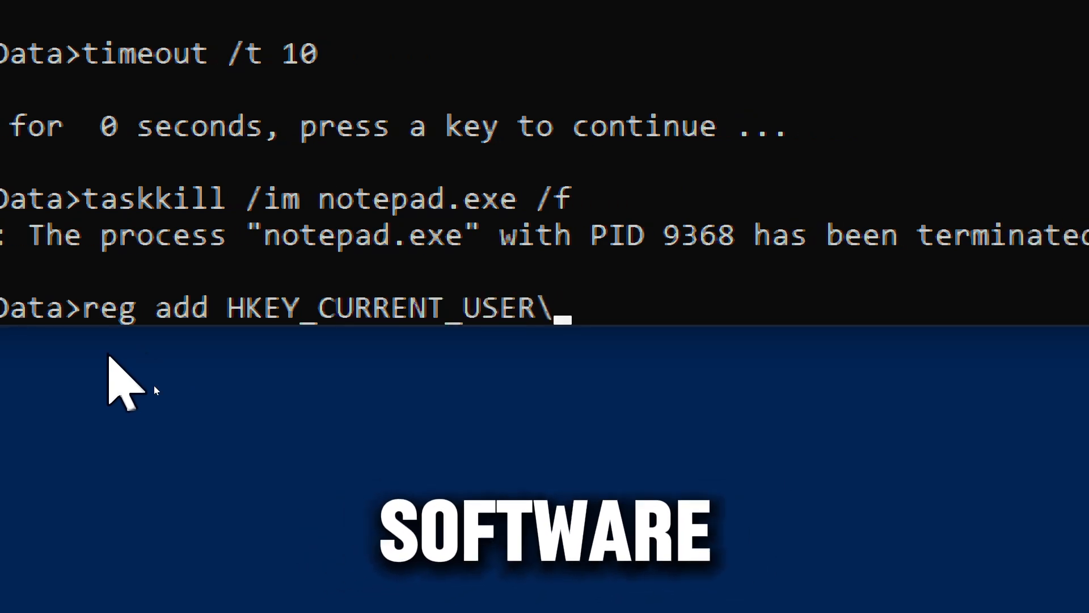
{"action": "type", "text": "Software\\M"}
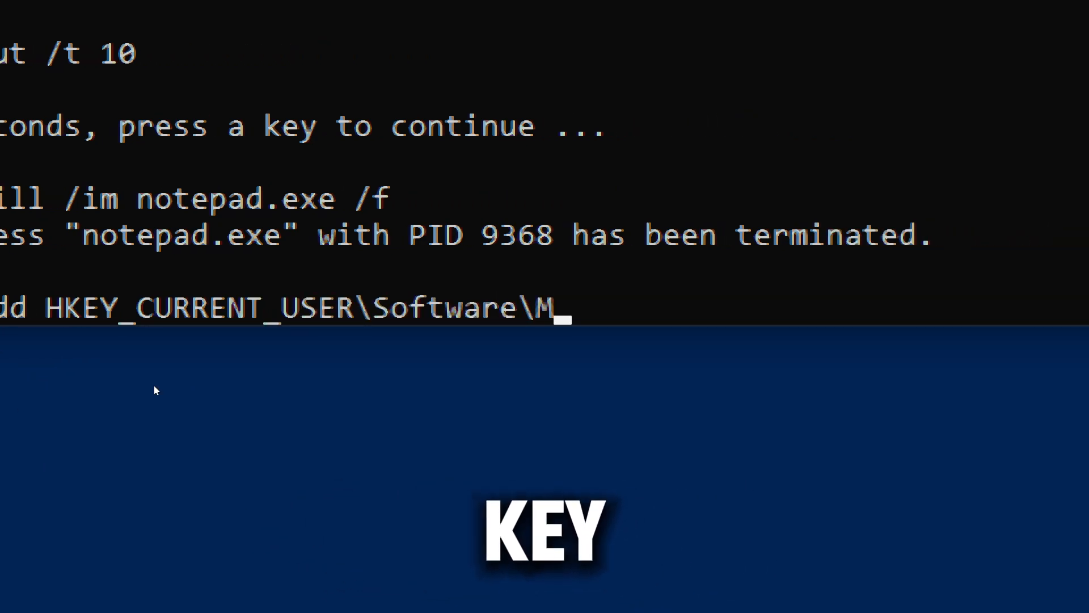
{"action": "type", "text": "ockk"}
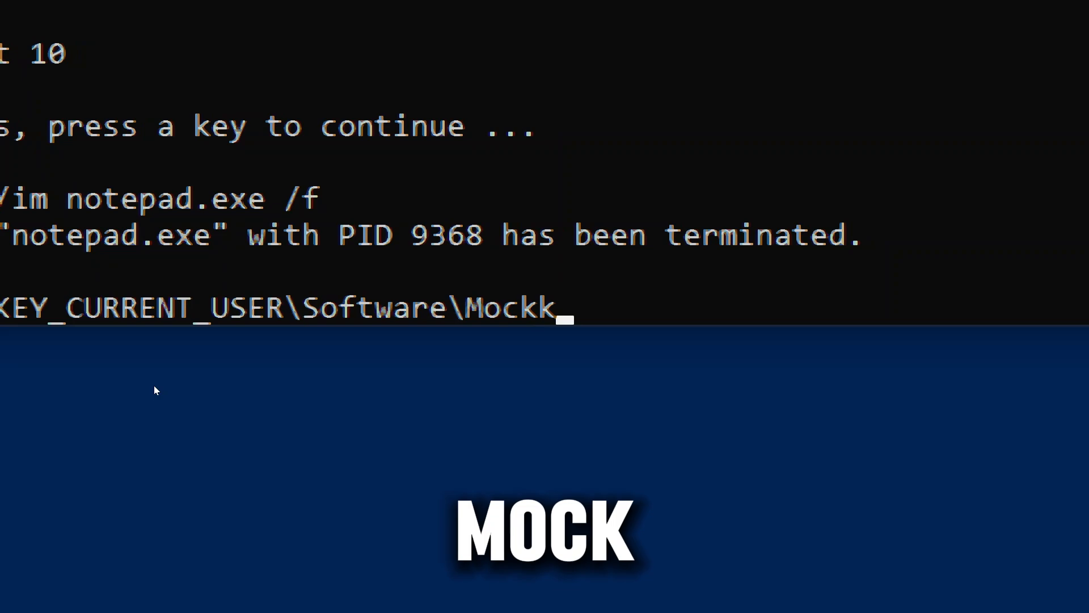
{"action": "type", "text": "ey /v MockValue /t RE"}
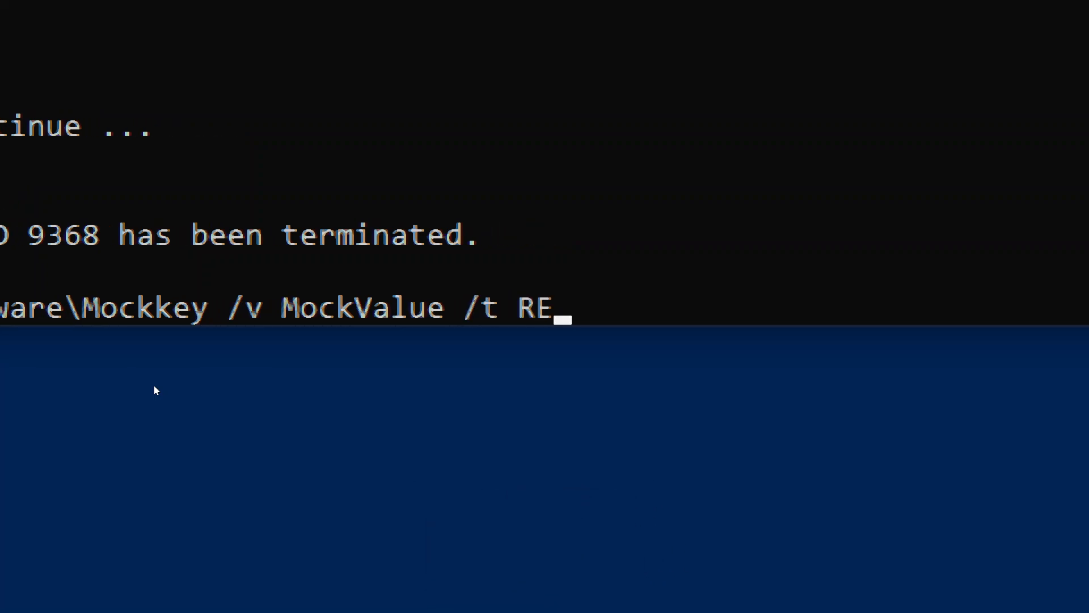
{"action": "type", "text": "G_SZ"}
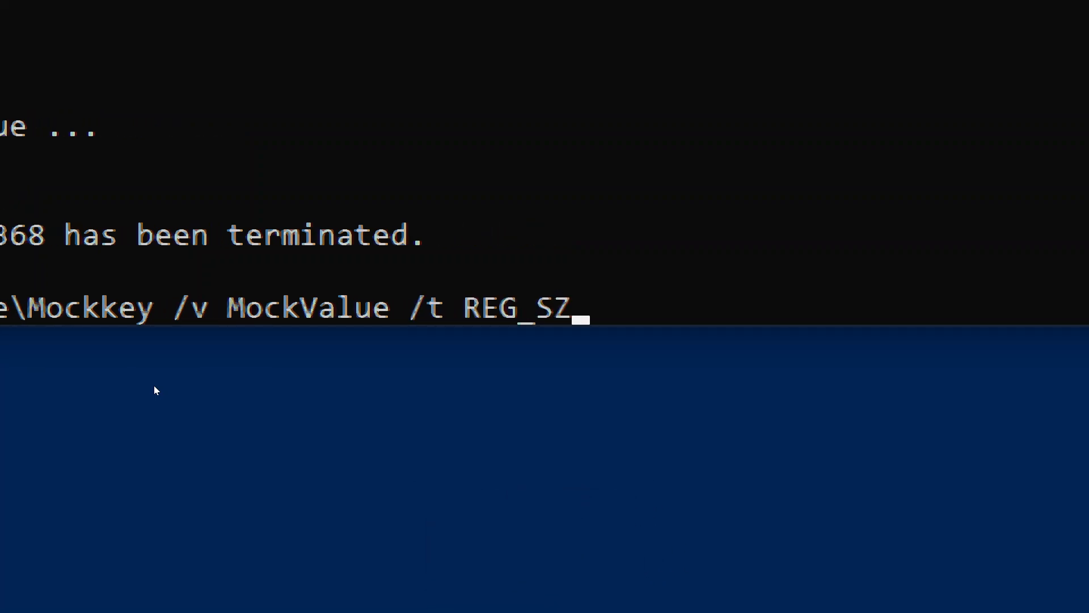
{"action": "type", "text": "/d"}
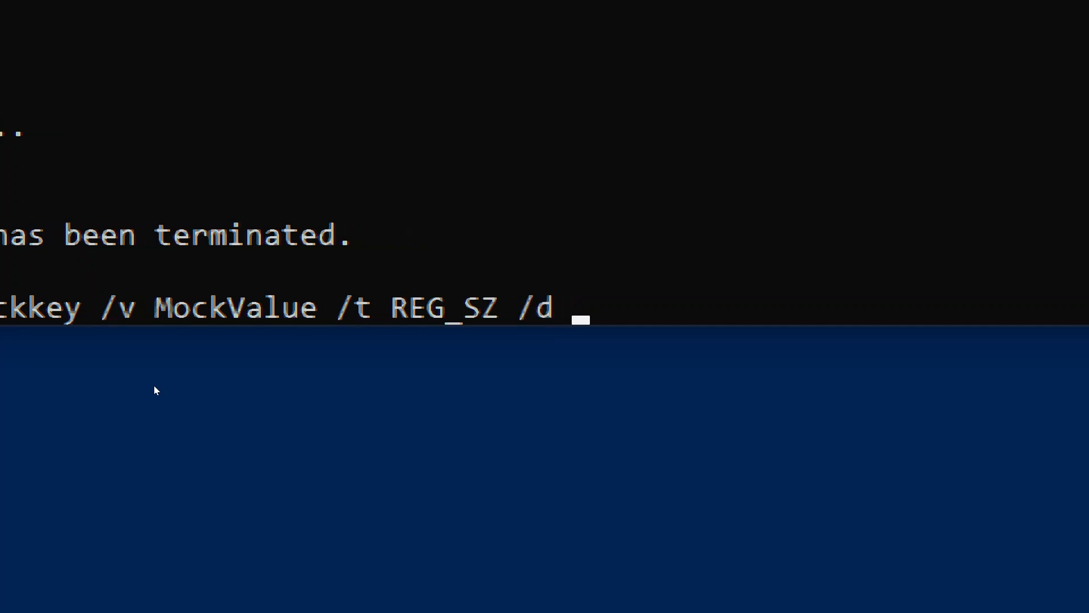
{"action": "type", "text": "\"Mo"}
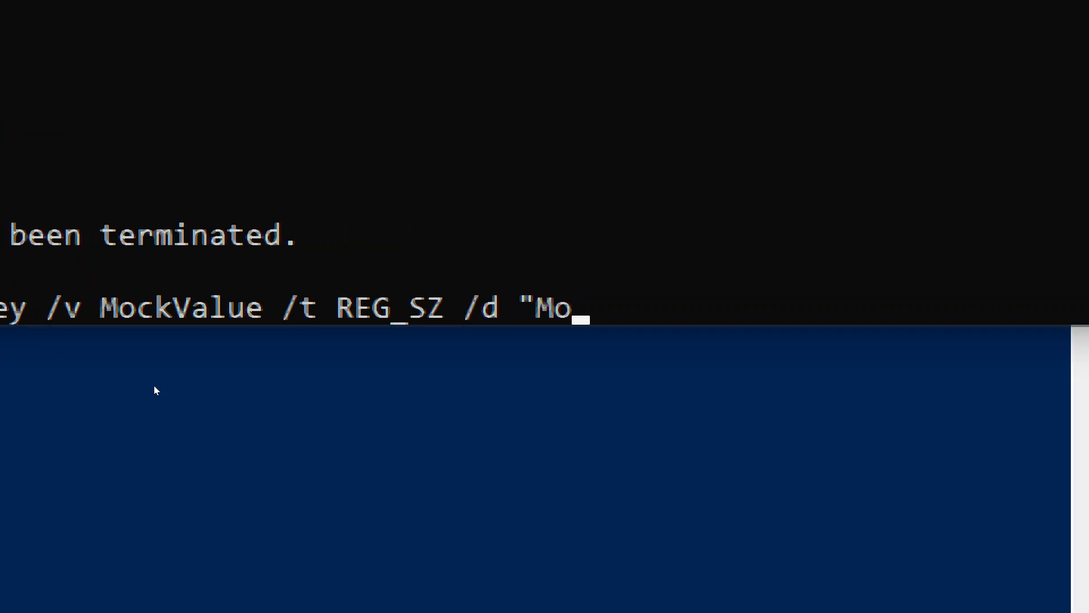